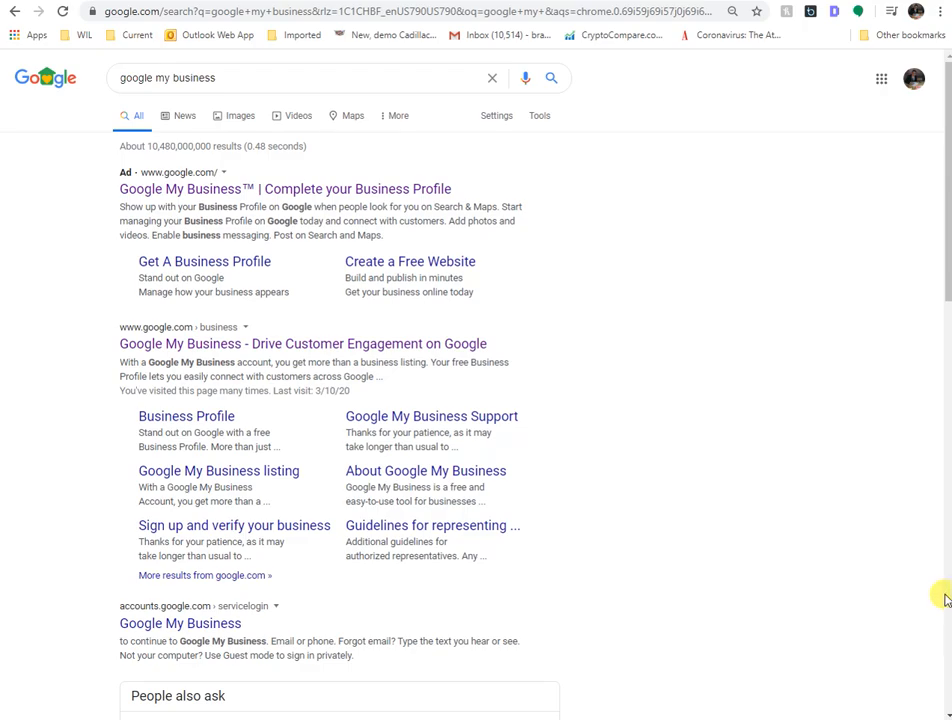
mouse_move(877, 495)
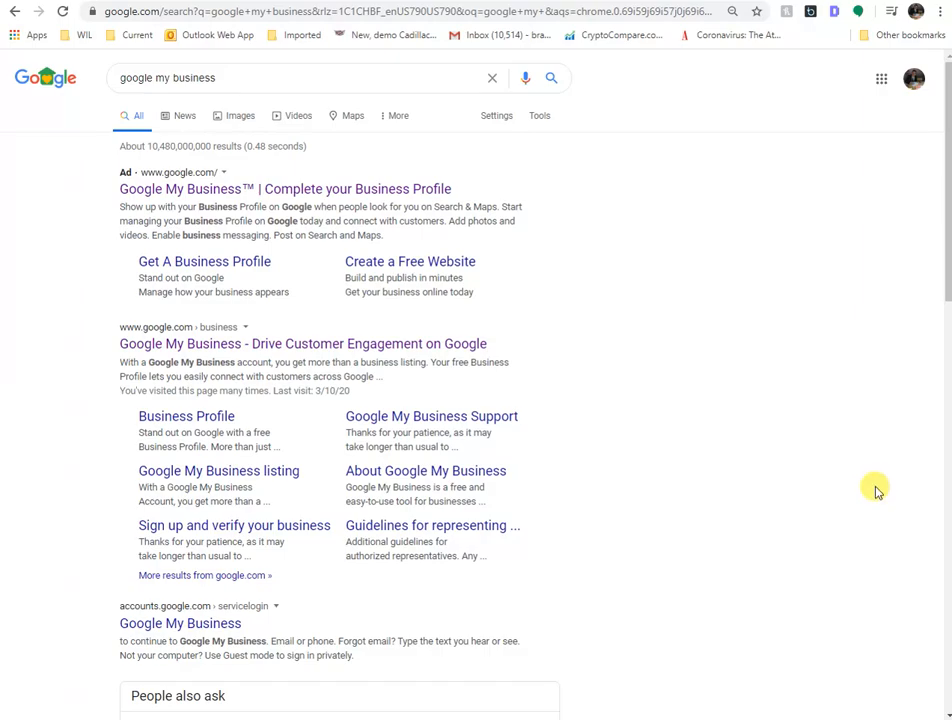
mouse_move(863, 475)
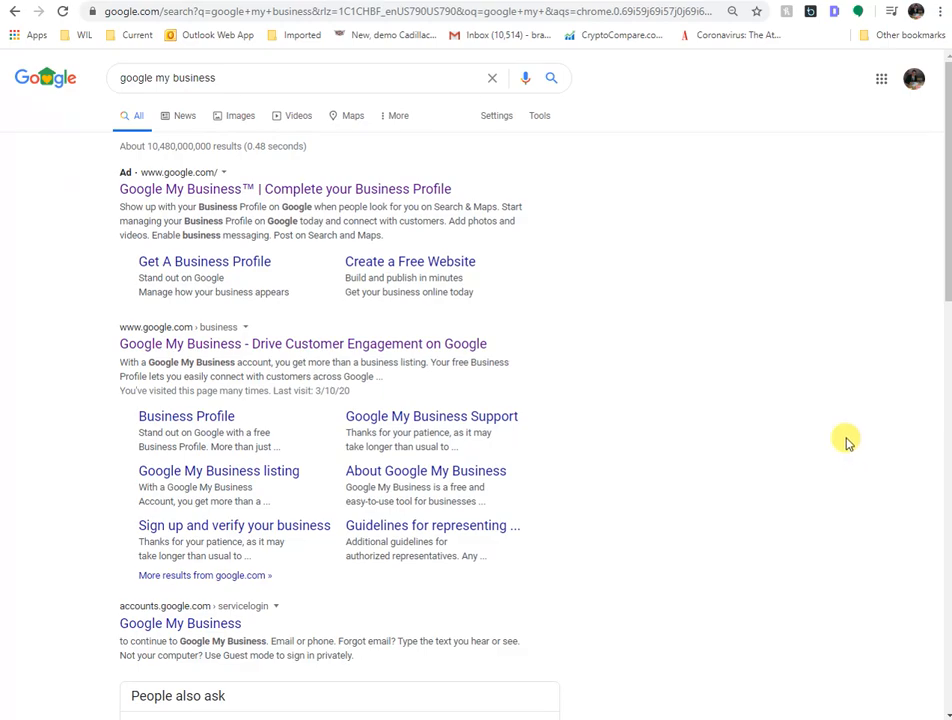
mouse_move(724, 344)
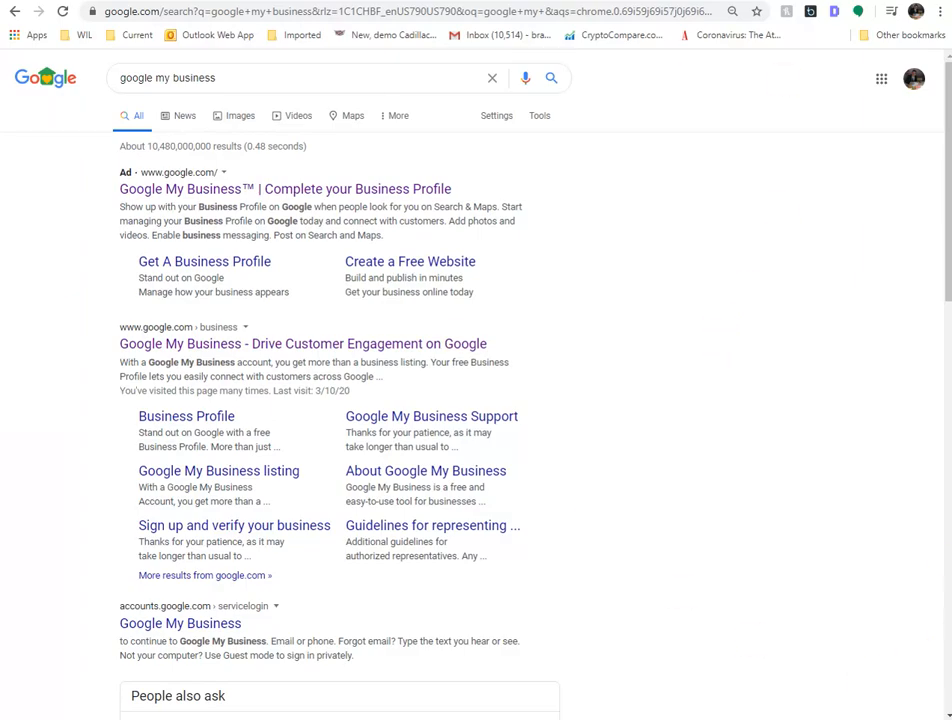
mouse_move(630, 270)
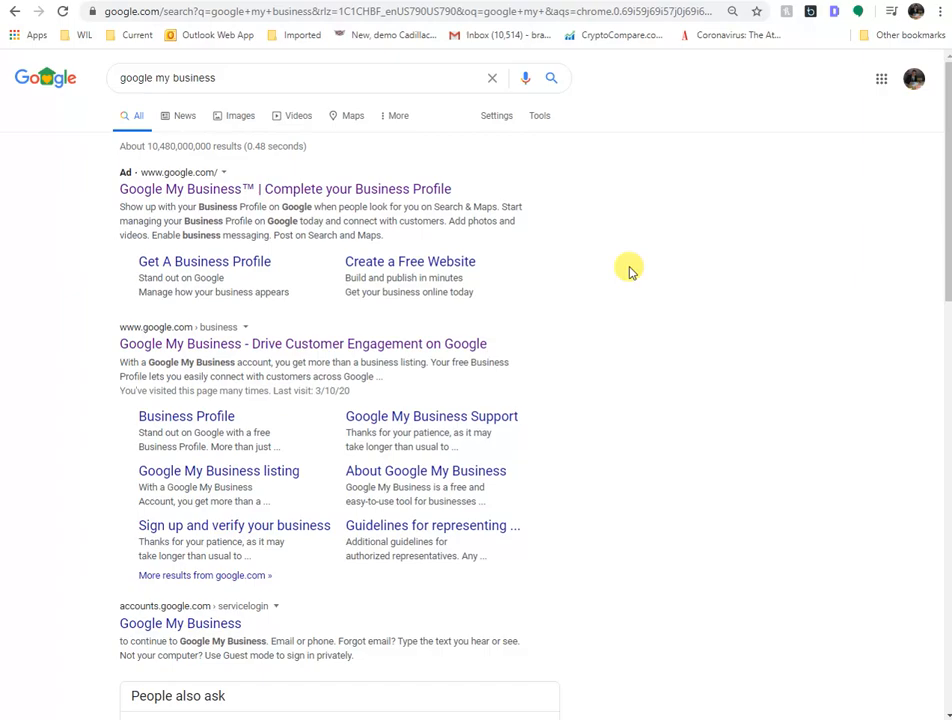
mouse_move(590, 478)
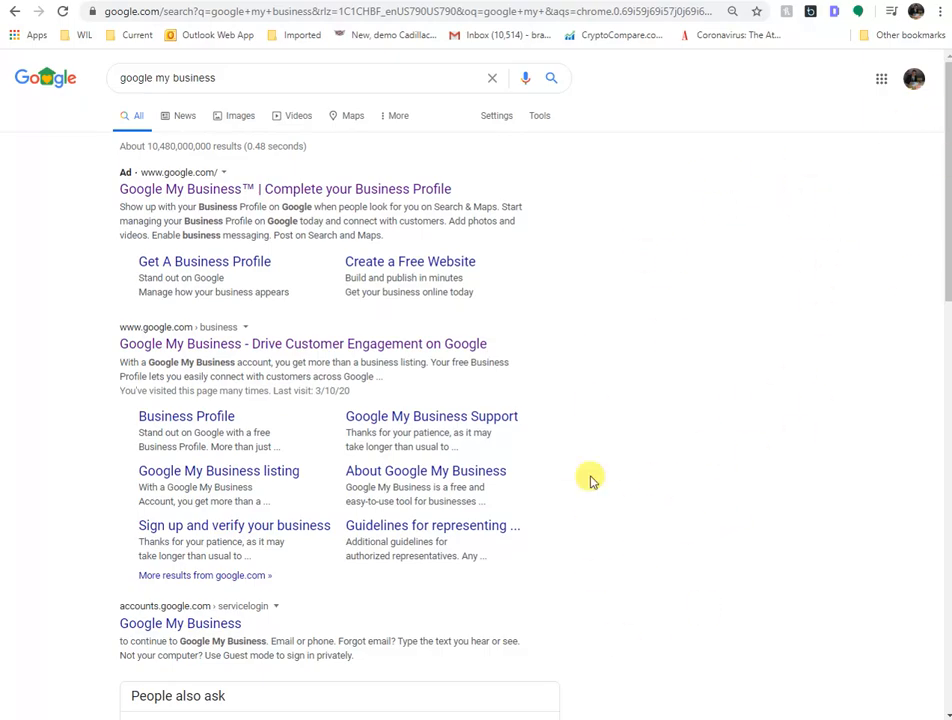
mouse_move(673, 618)
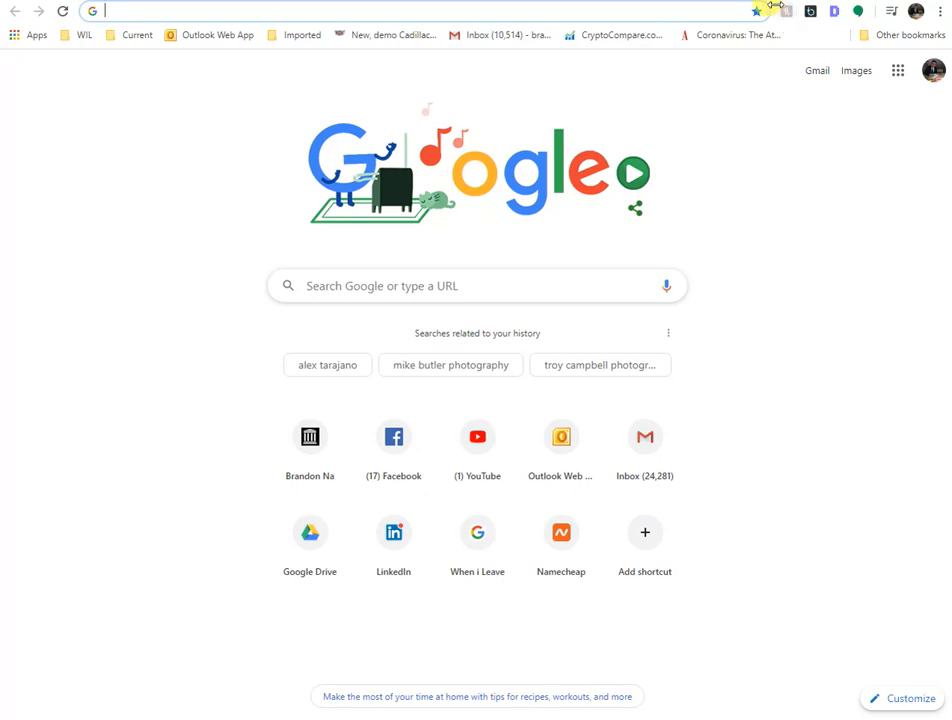
Search Google for 'micheals toyota' to view the Michael's Toyota of Bellevue panel.
type("meetup.com")
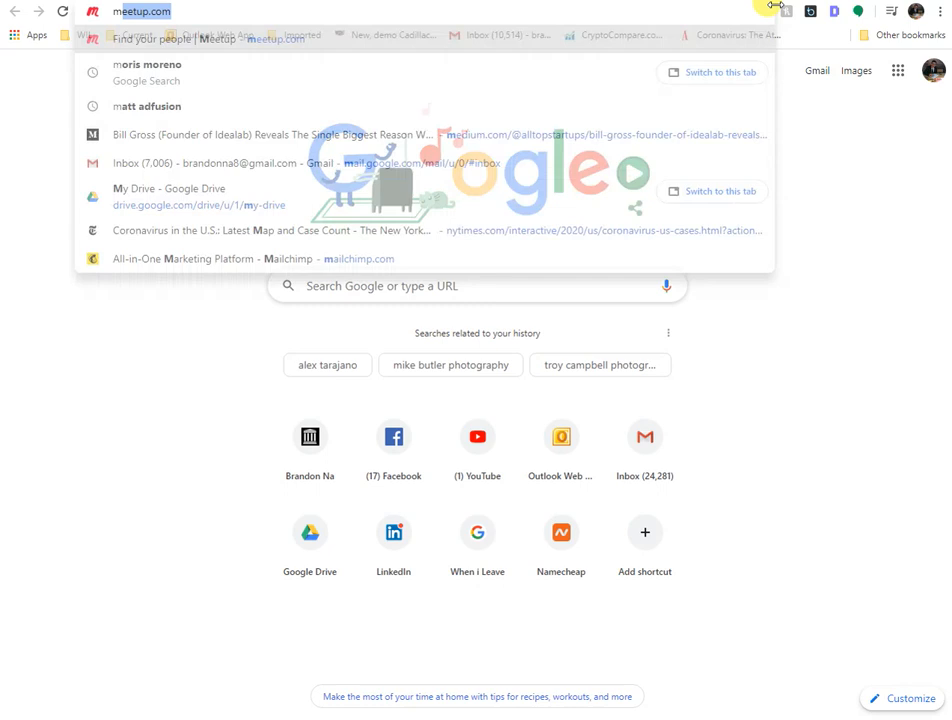
type("micheals to")
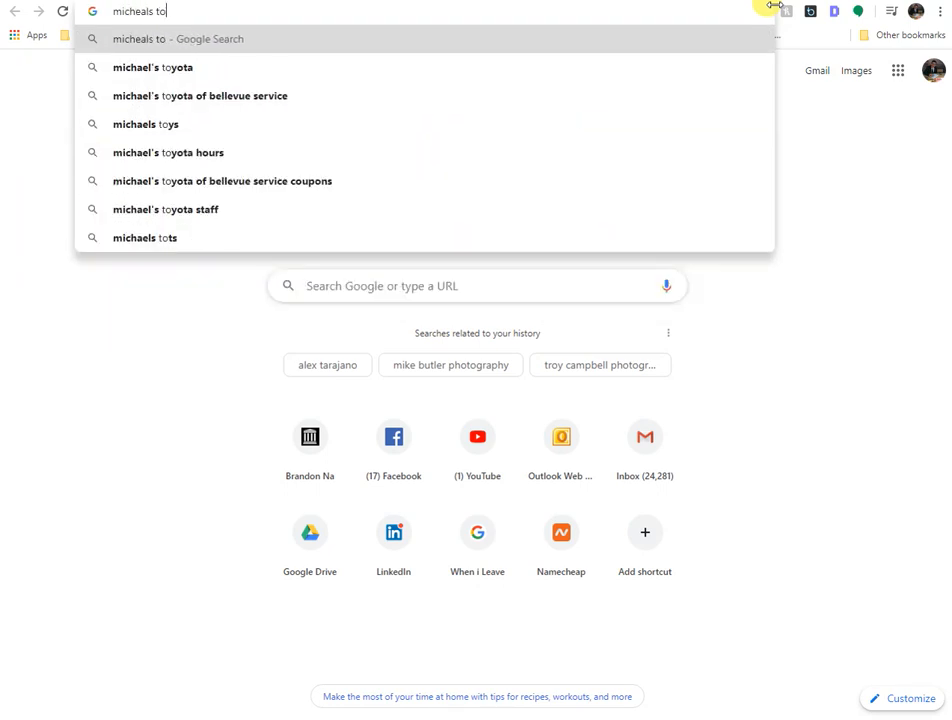
key("Enter")
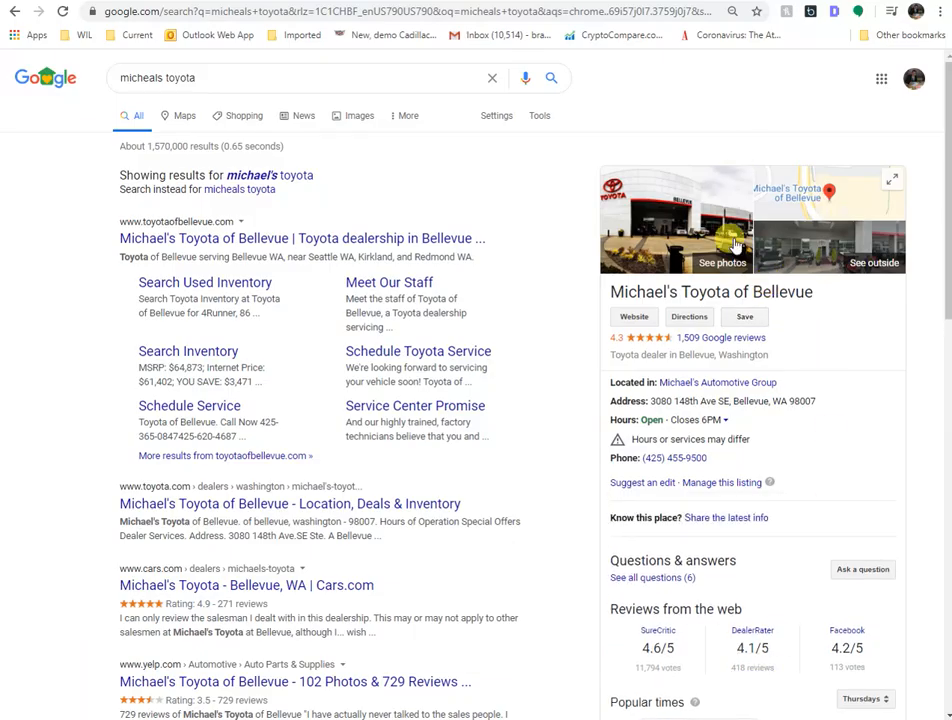
mouse_move(748, 608)
type("google my business")
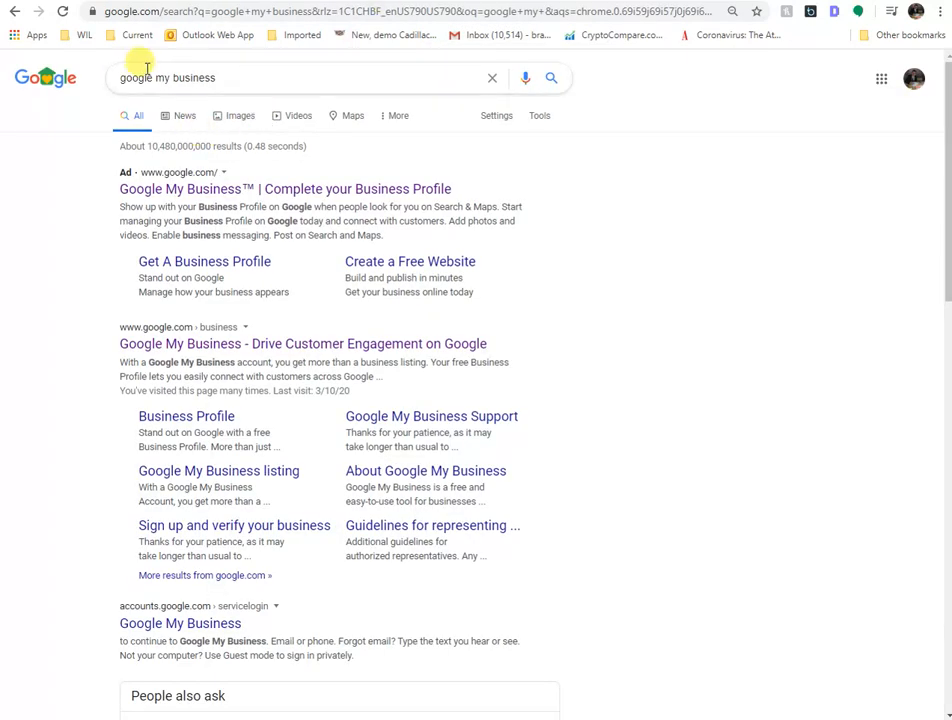
left_click(200, 78)
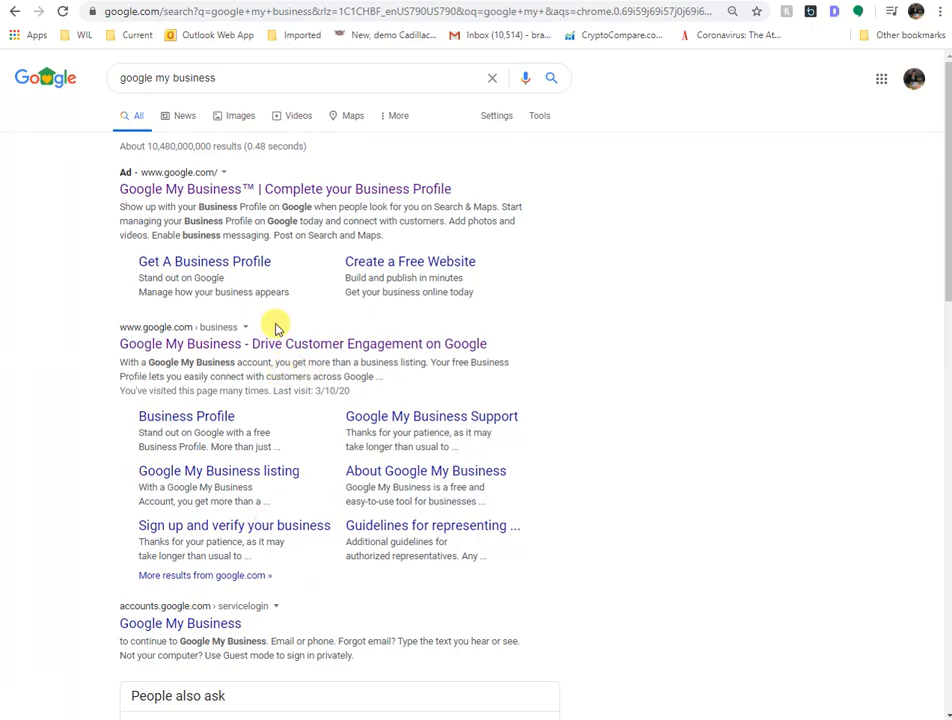
mouse_move(285, 195)
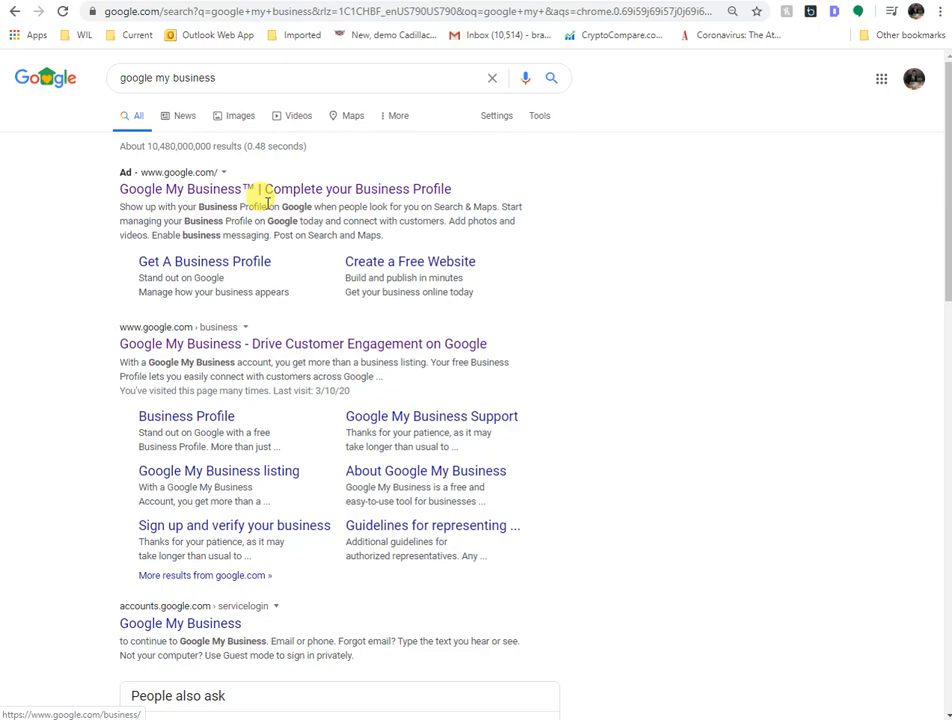
mouse_move(397, 460)
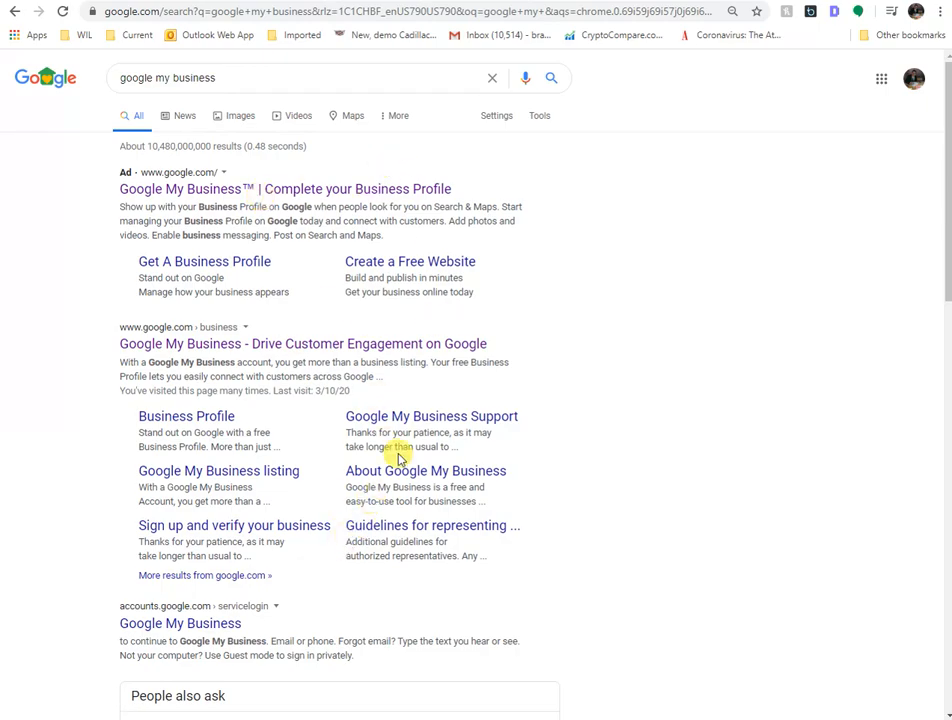
mouse_move(640, 310)
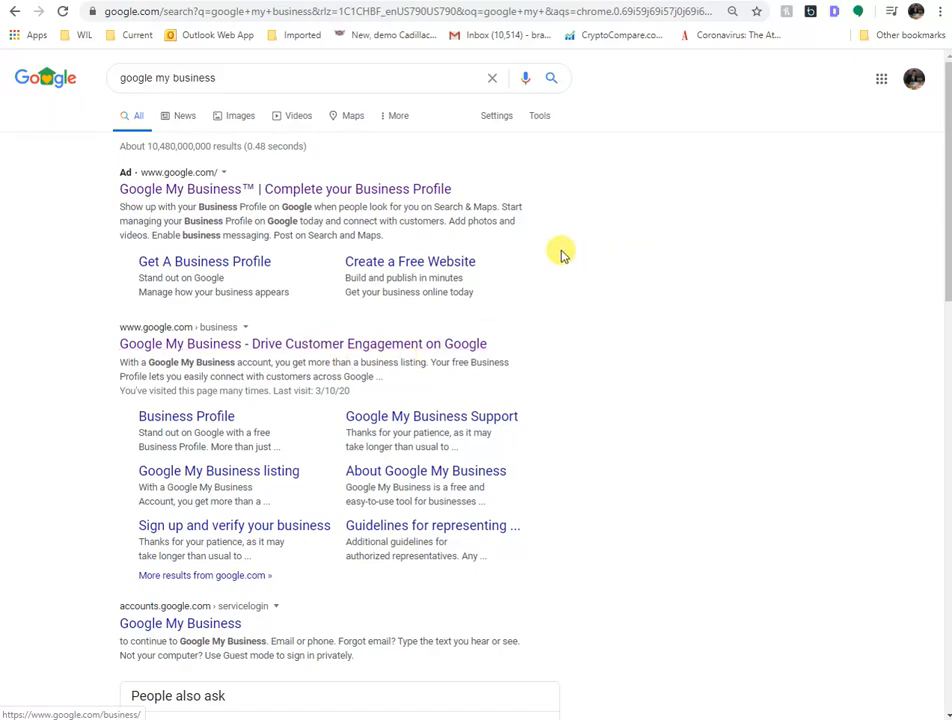
mouse_move(680, 475)
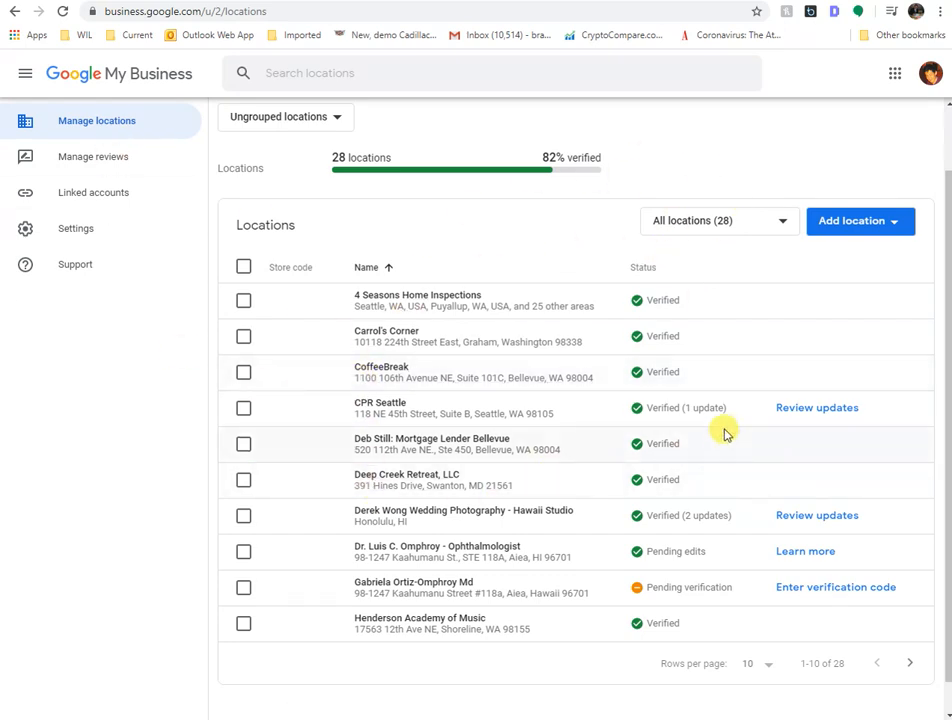
mouse_move(622, 383)
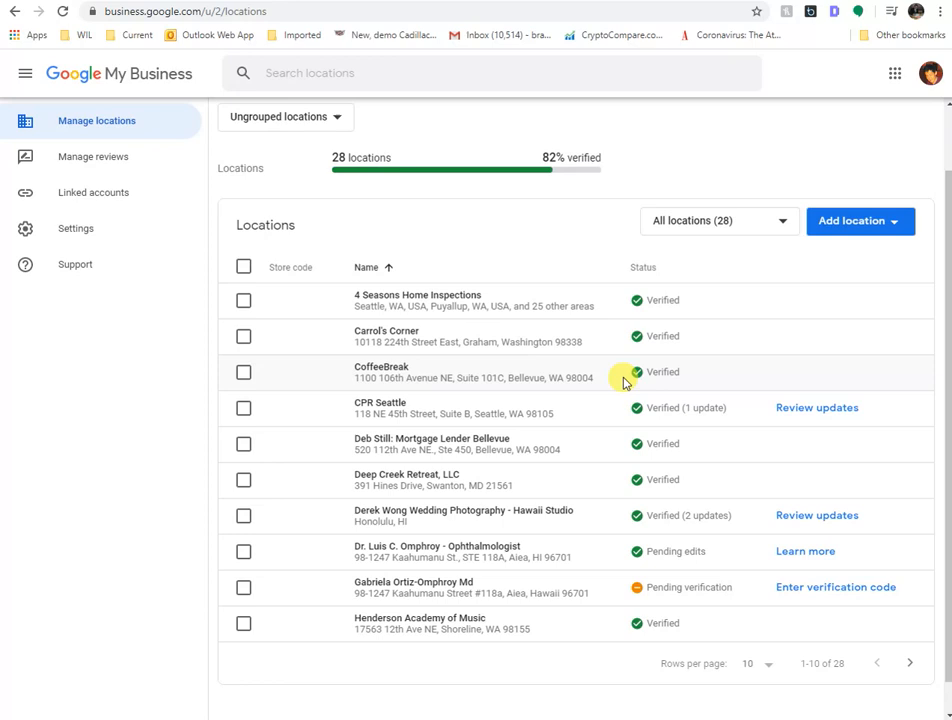
mouse_move(762, 498)
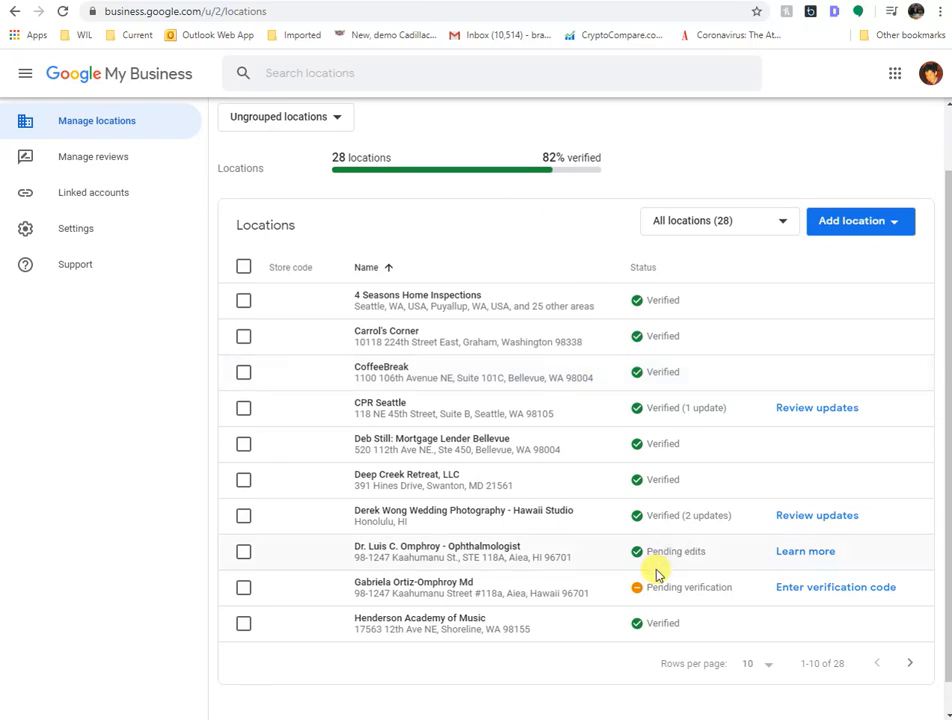
mouse_move(538, 270)
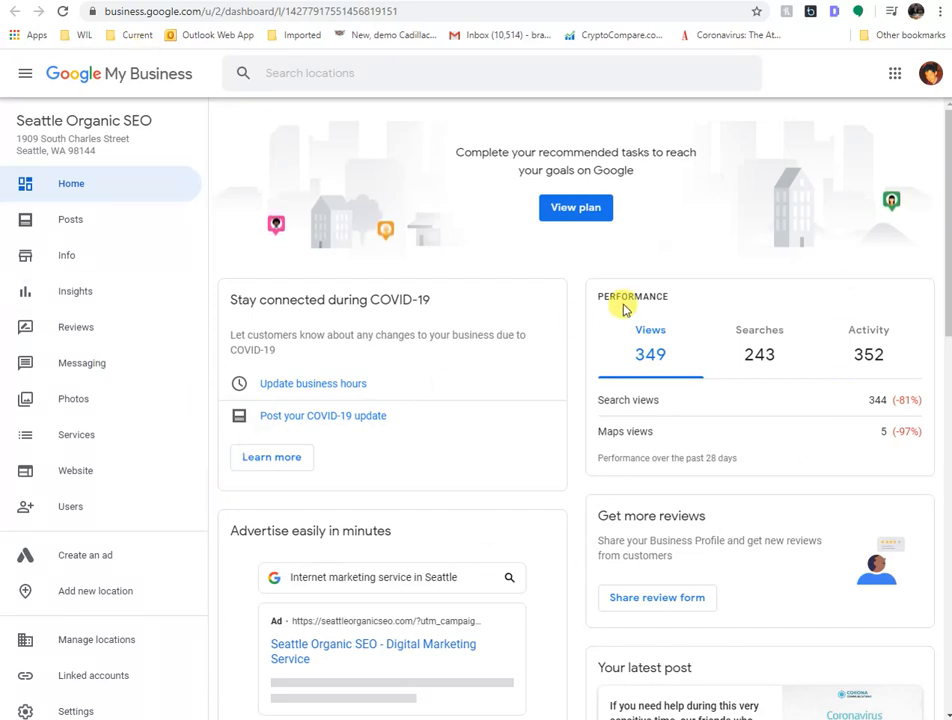
mouse_move(561, 332)
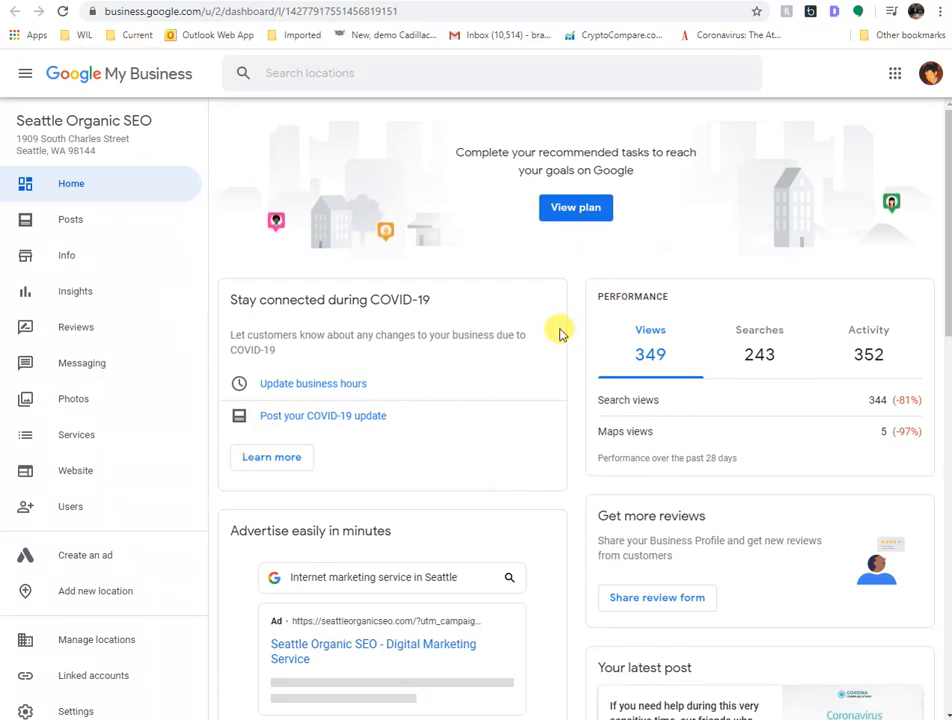
mouse_move(327, 275)
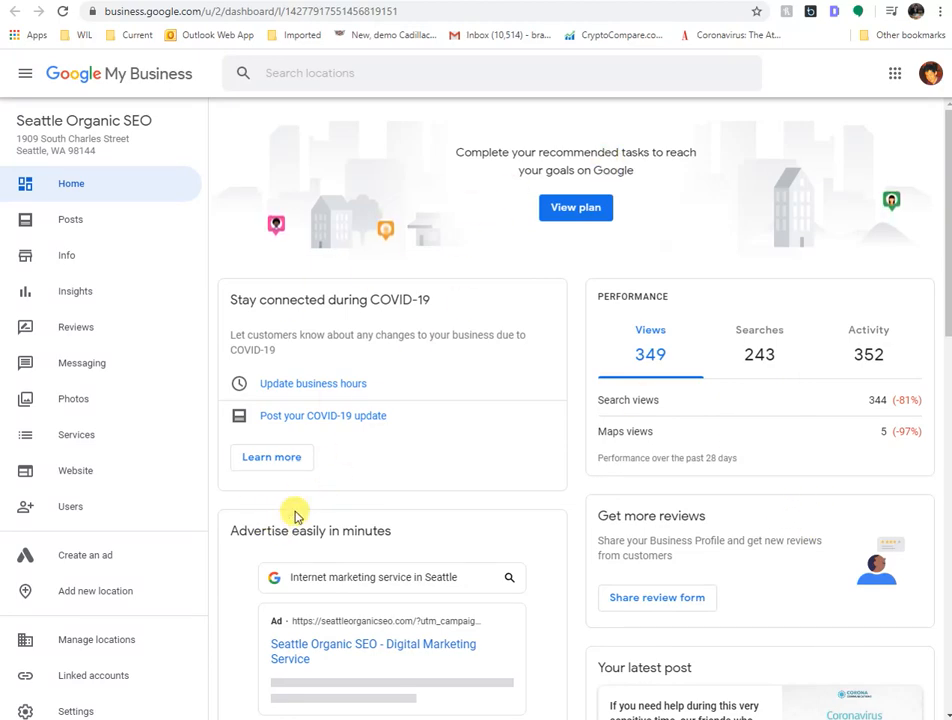
mouse_move(70, 506)
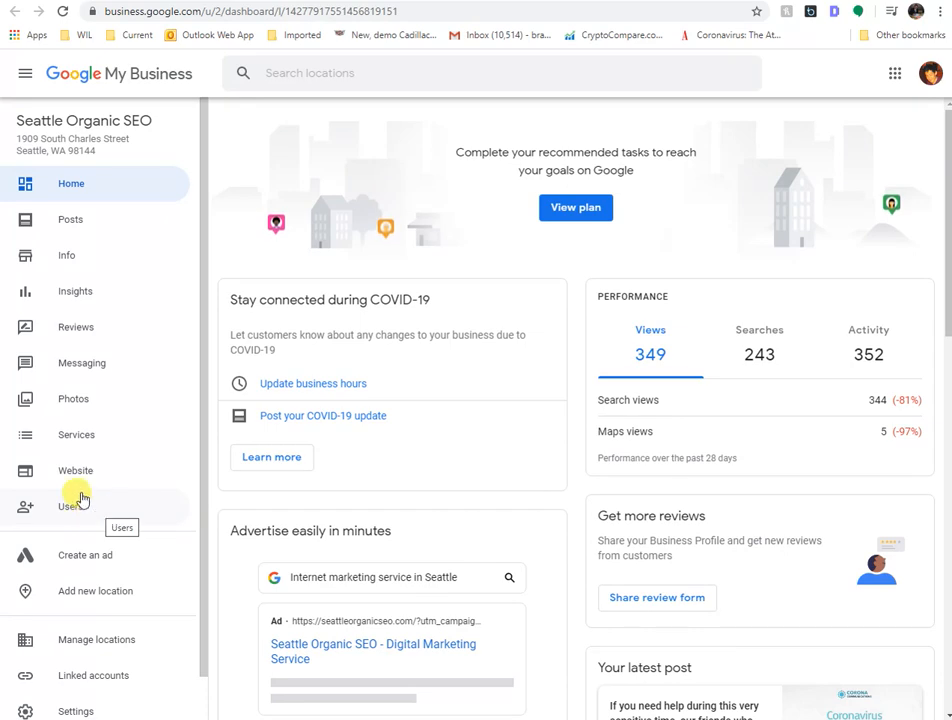
mouse_move(91, 515)
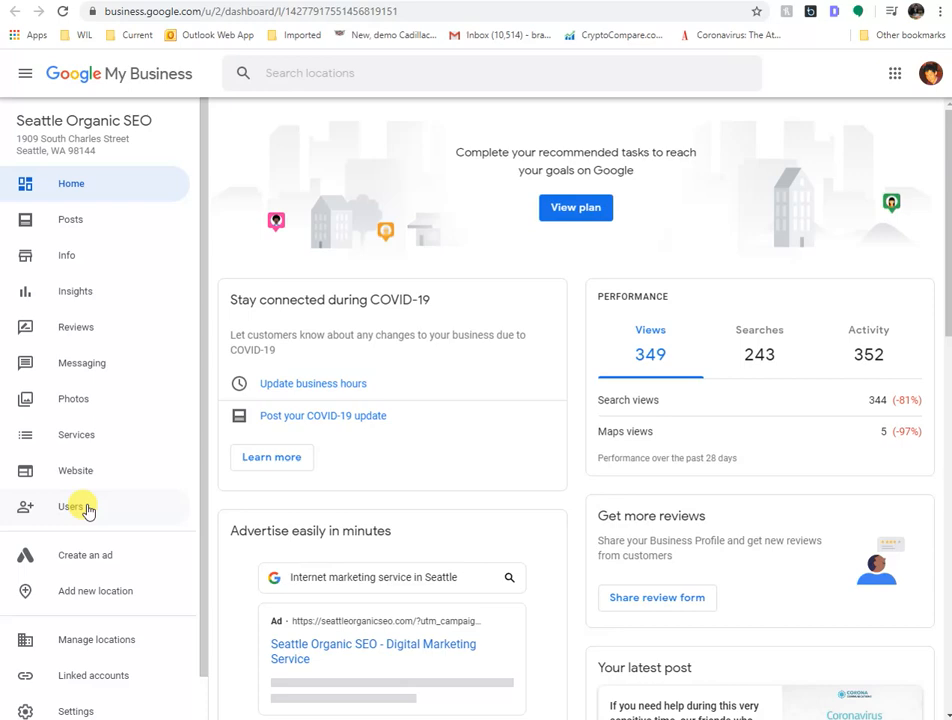
mouse_move(123, 527)
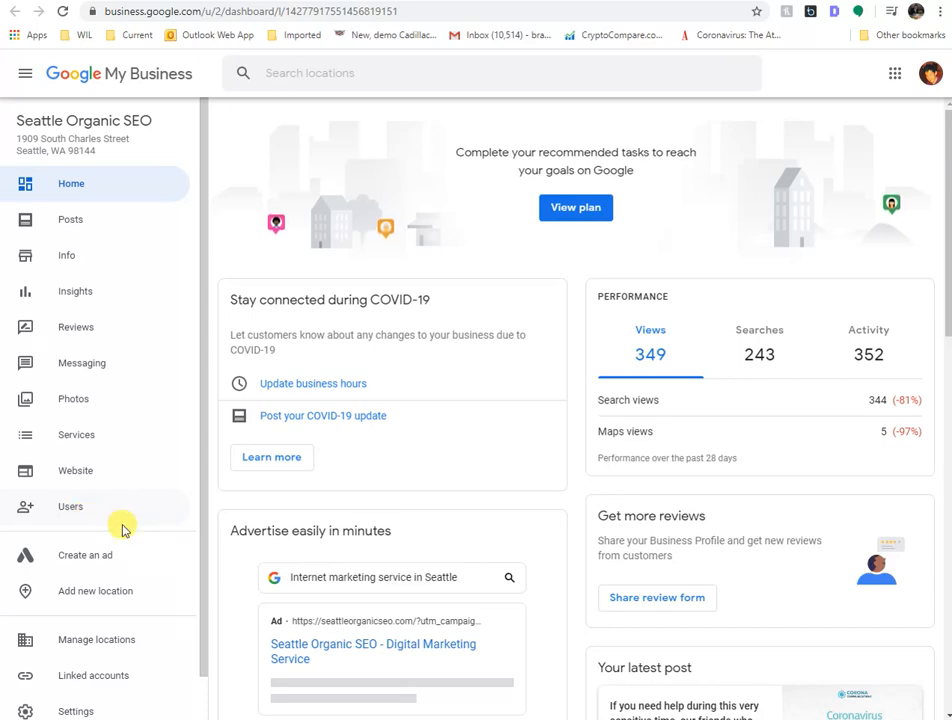
mouse_move(70, 506)
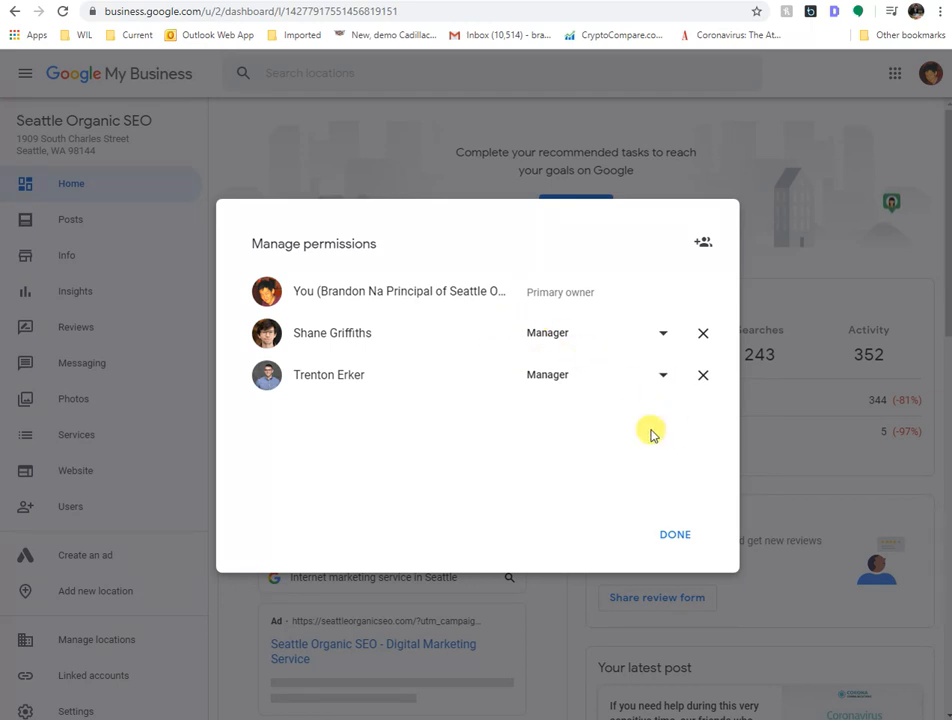
mouse_move(620, 280)
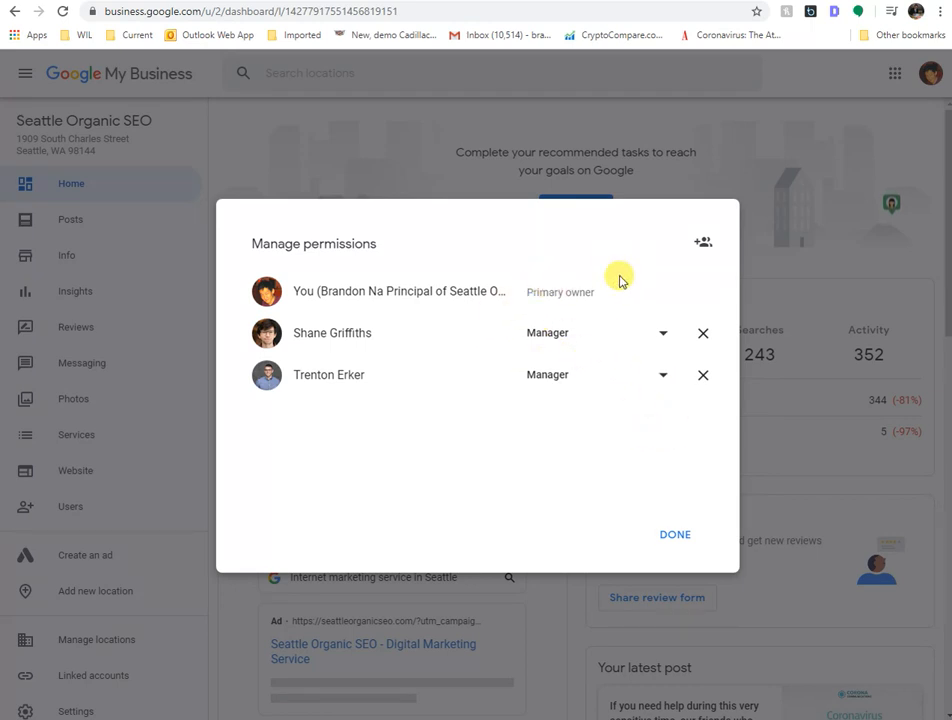
mouse_move(637, 243)
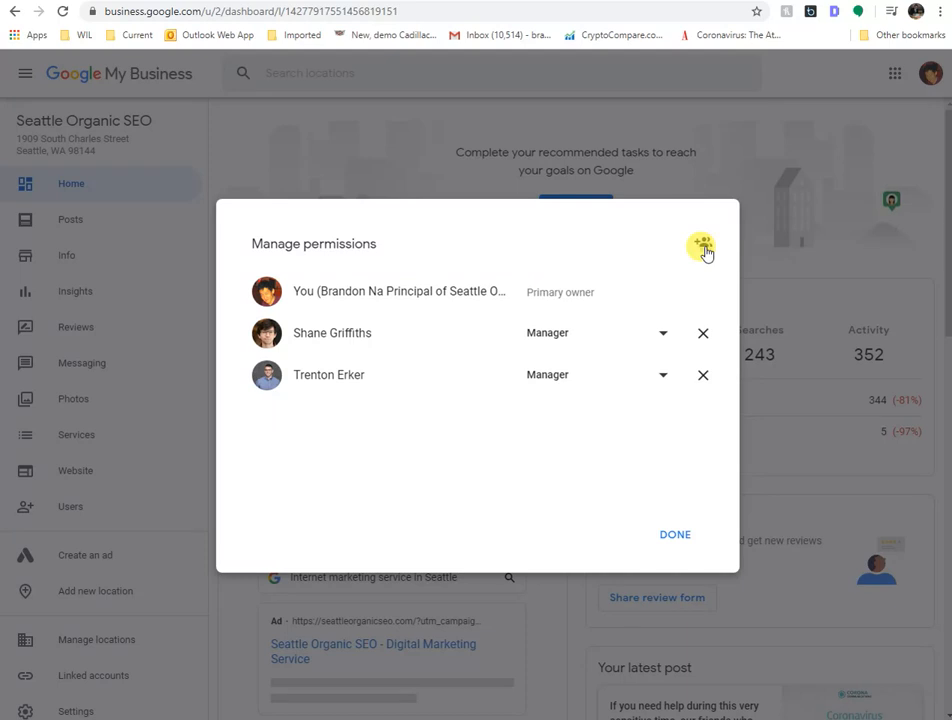
Choose 'Invite new users' from the add-person menu in Manage permissions.
left_click(702, 243)
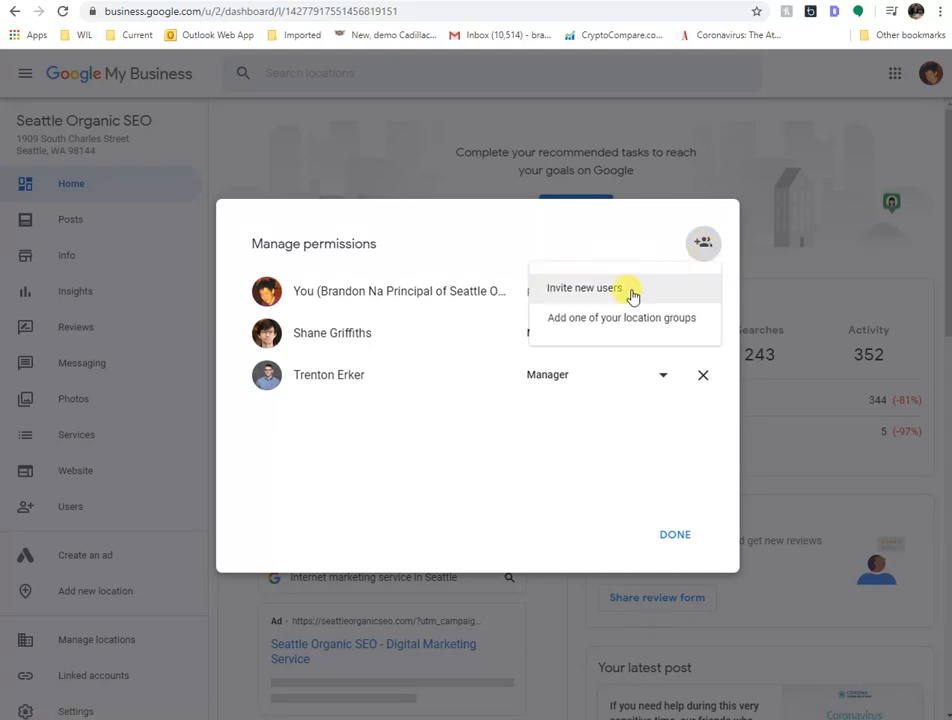
mouse_move(636, 330)
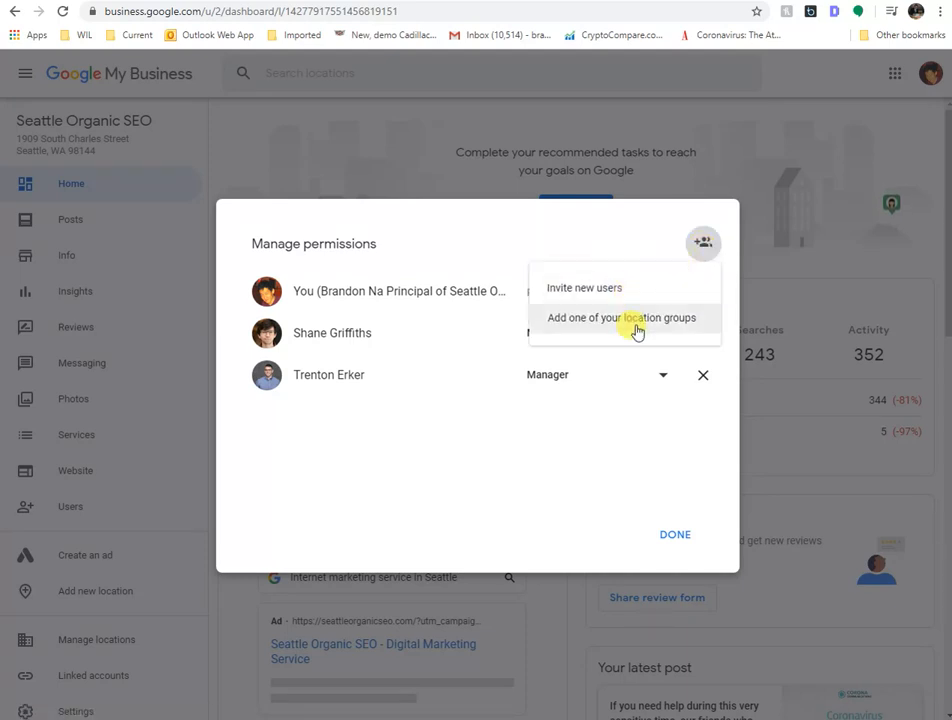
mouse_move(643, 328)
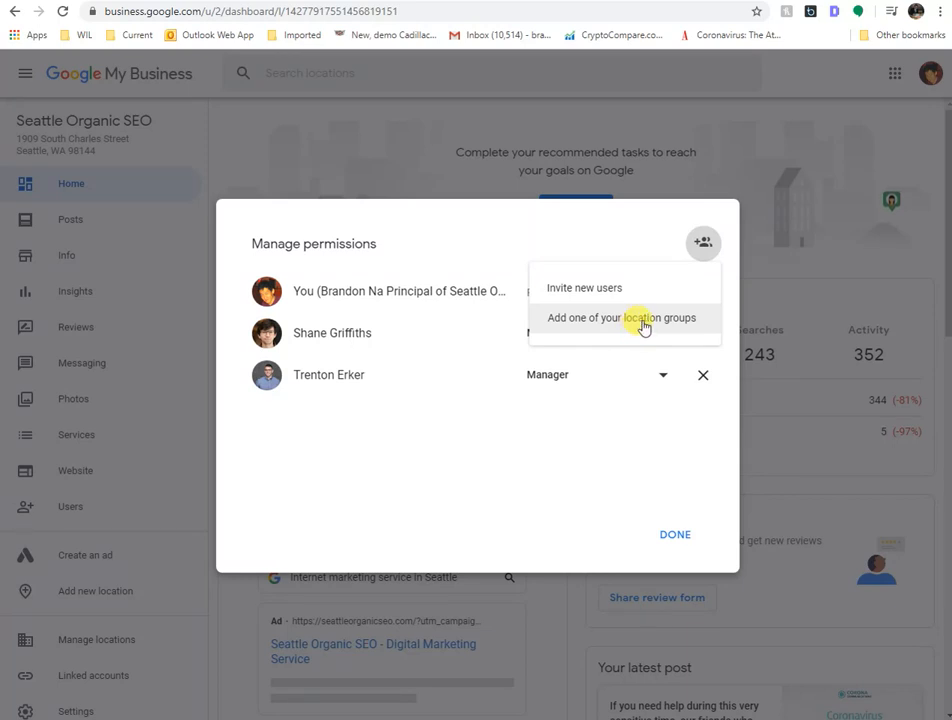
left_click(584, 288)
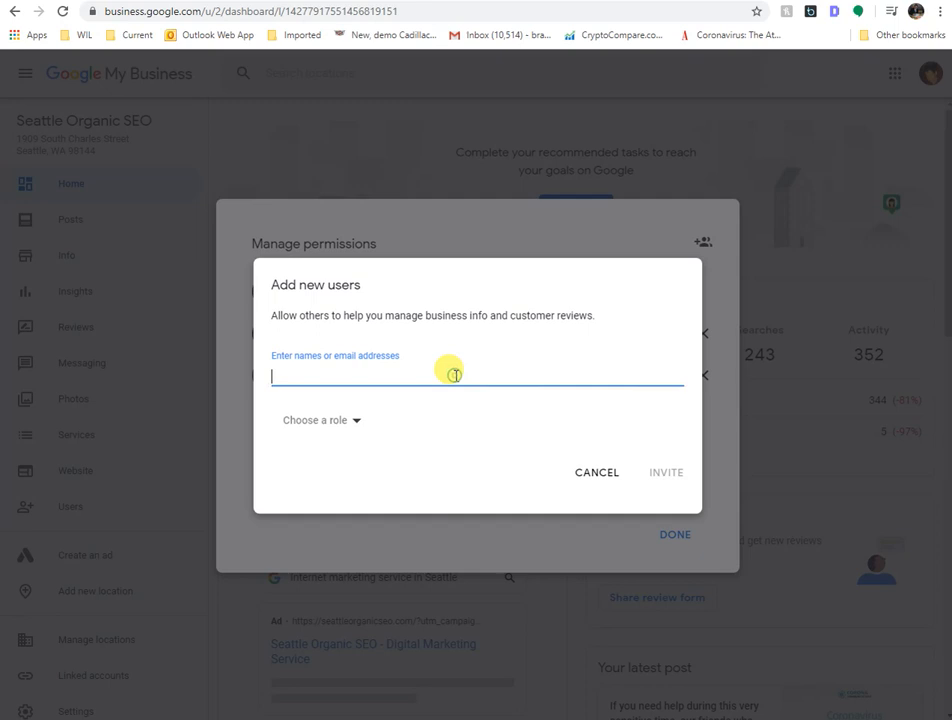
Enter the invitee's email address, fix a typo, and accept the matching suggestion.
type("derek")
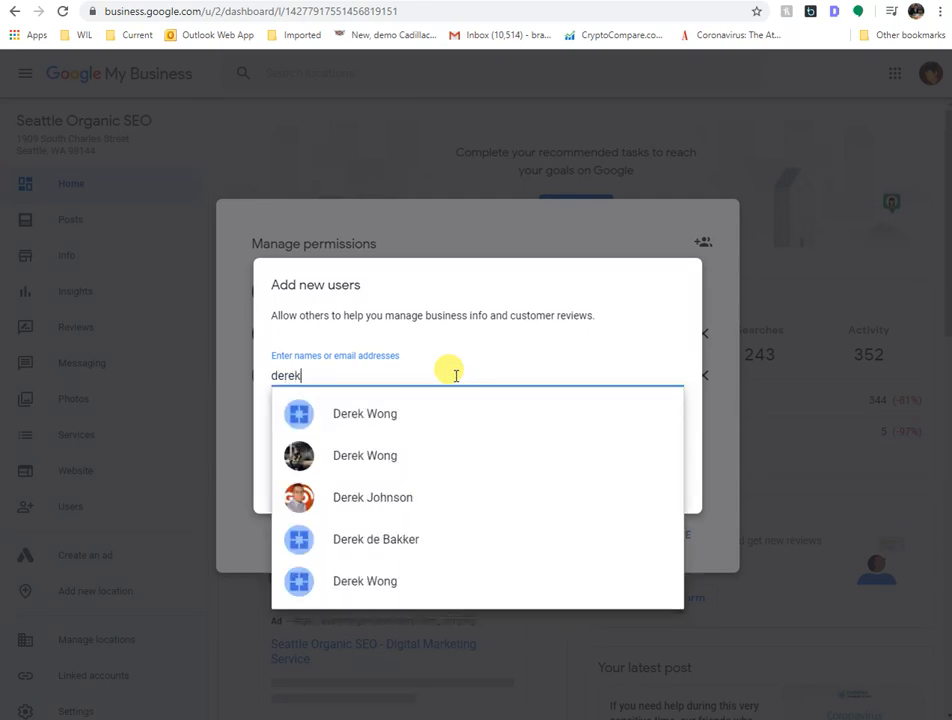
mouse_move(462, 361)
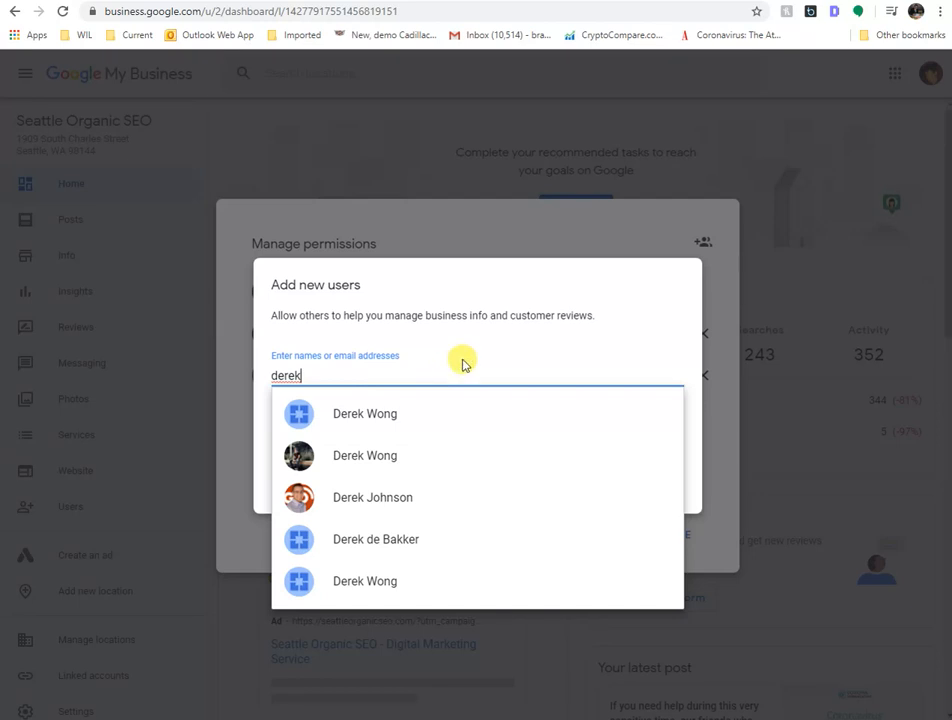
mouse_move(774, 270)
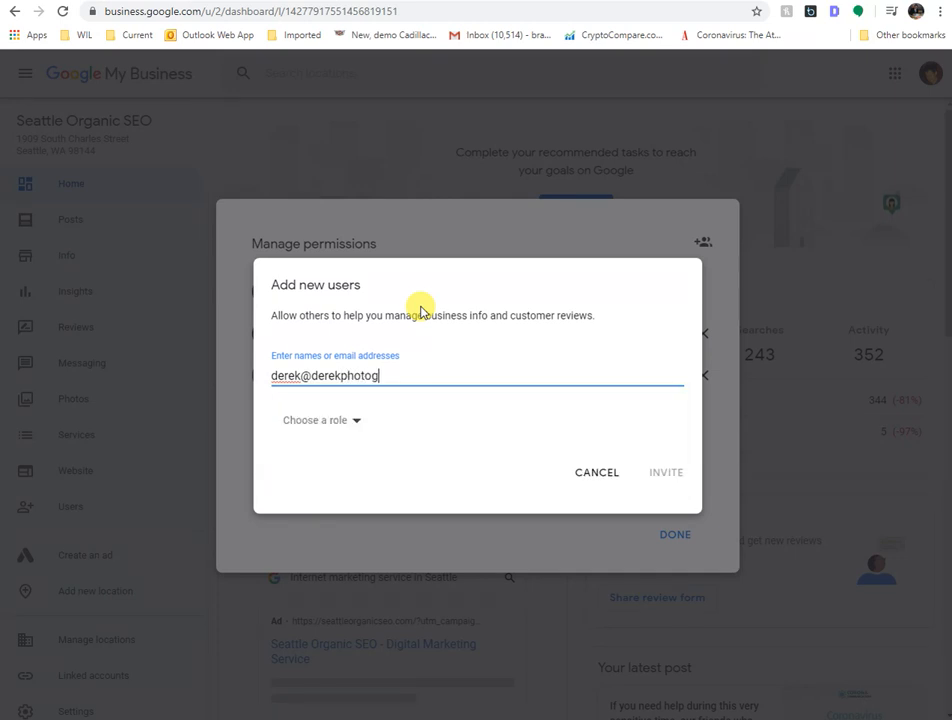
type("raphy")
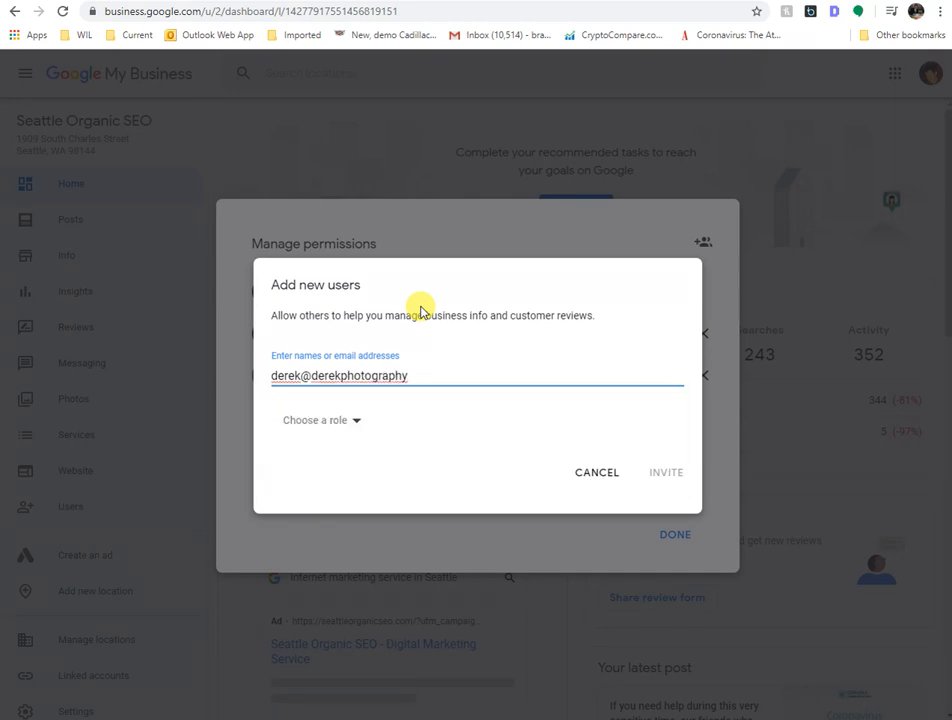
key("Backspace")
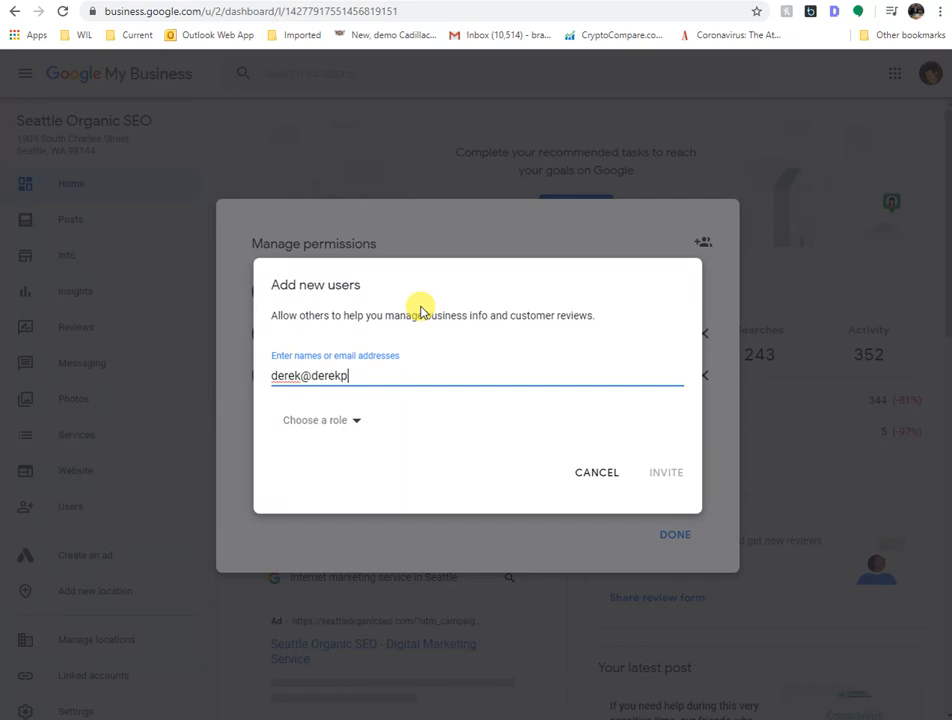
type("hoto")
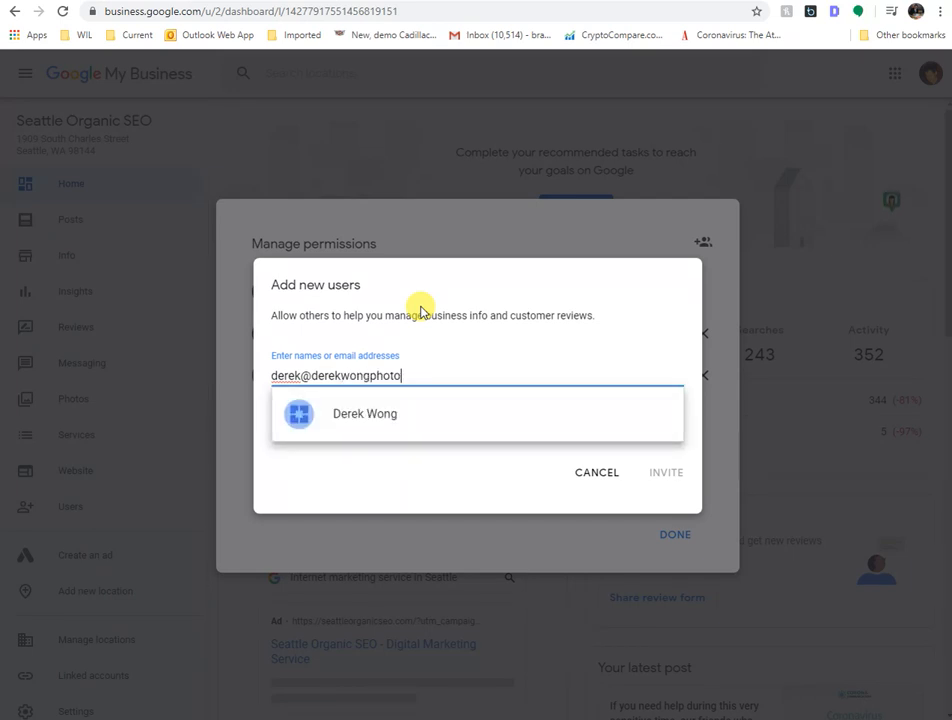
type("graphy.om")
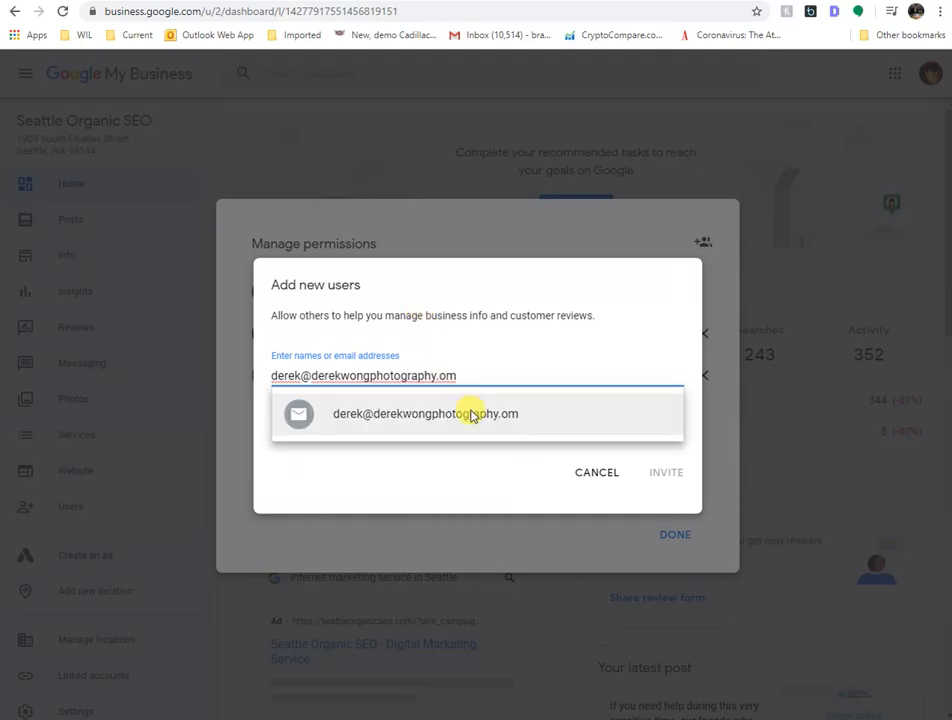
left_click(426, 413)
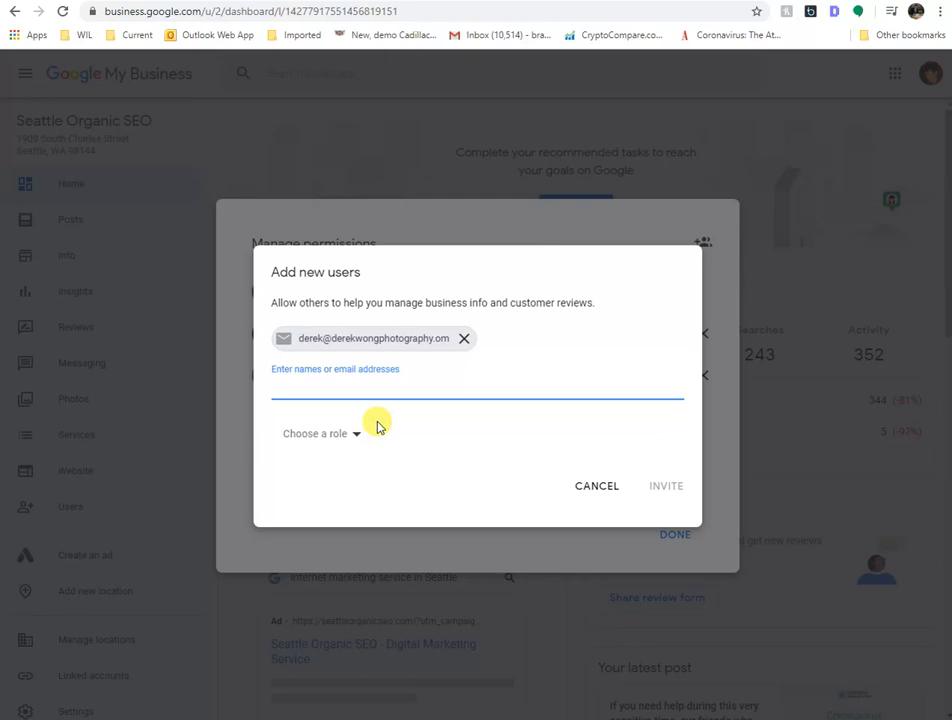
Assign the Manager role from the 'Choose a role' dropdown.
left_click(320, 433)
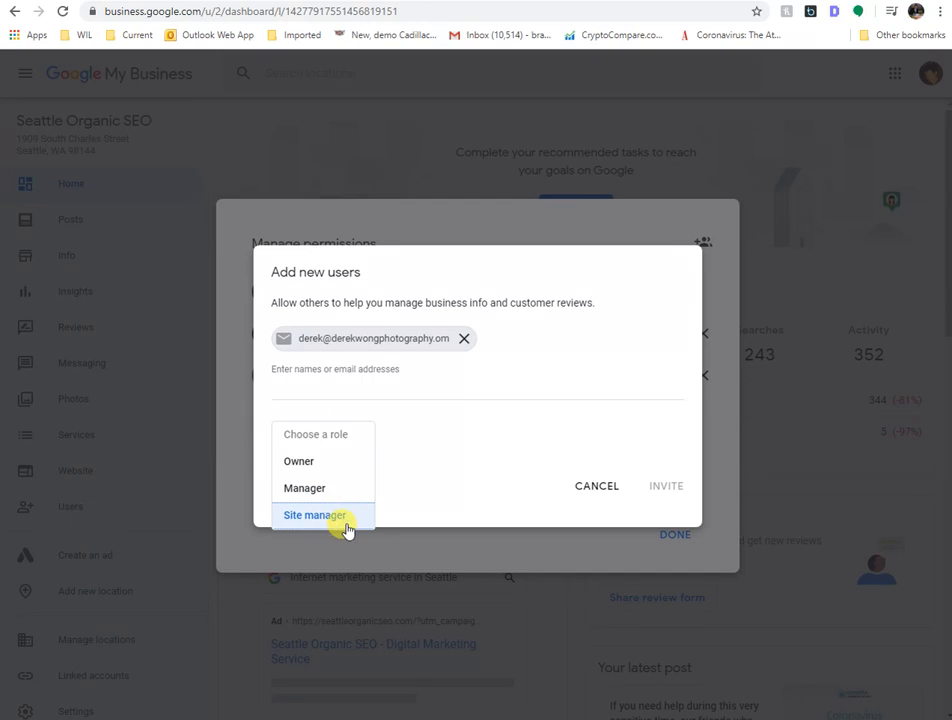
mouse_move(297, 461)
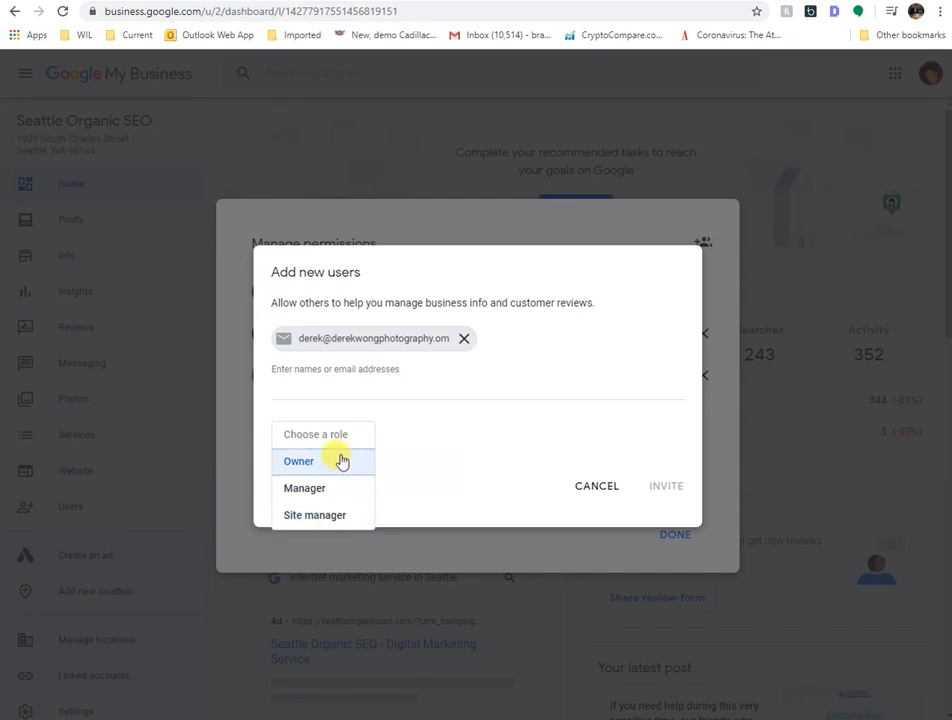
mouse_move(314, 515)
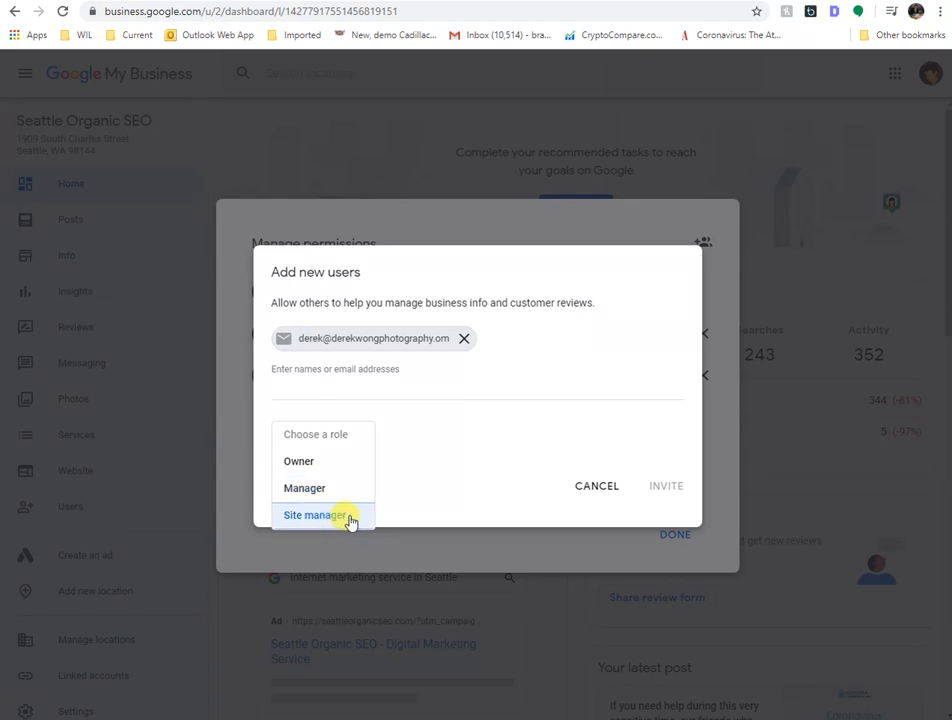
mouse_move(357, 488)
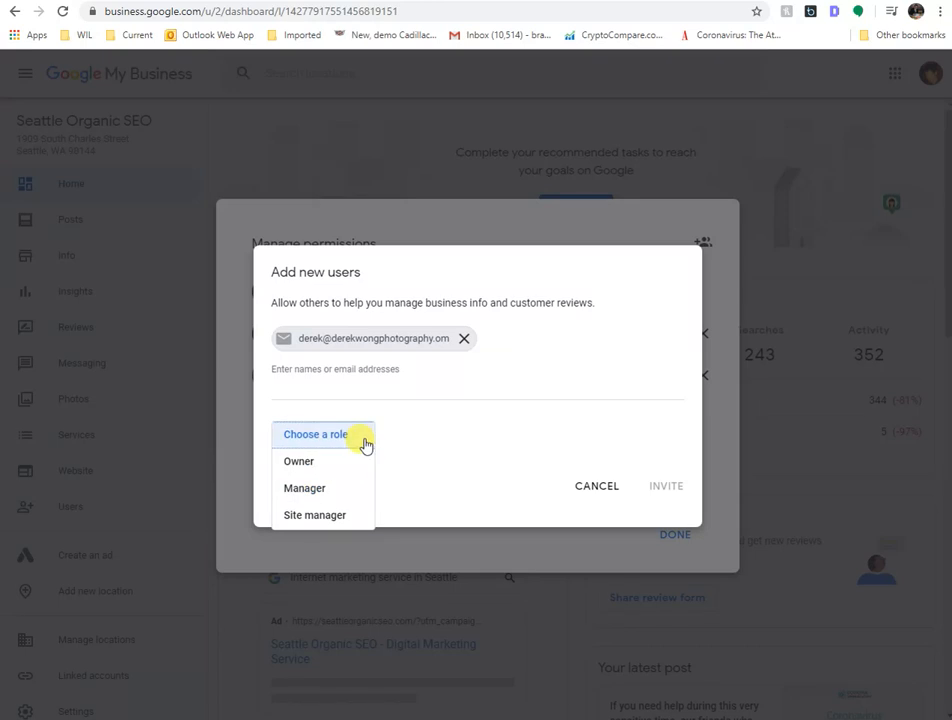
left_click(298, 461)
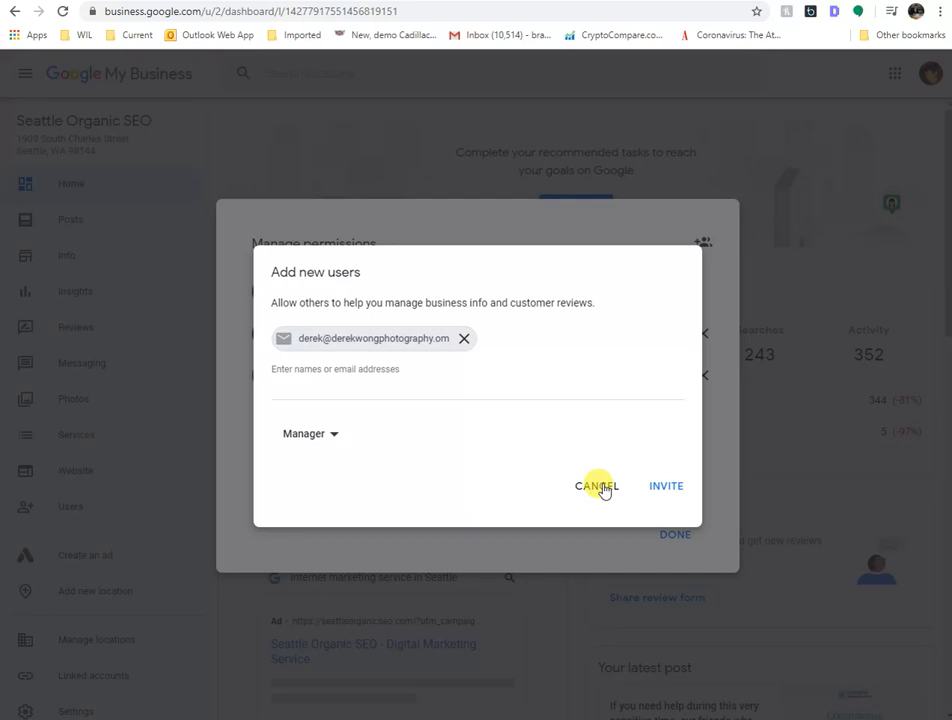
mouse_move(737, 473)
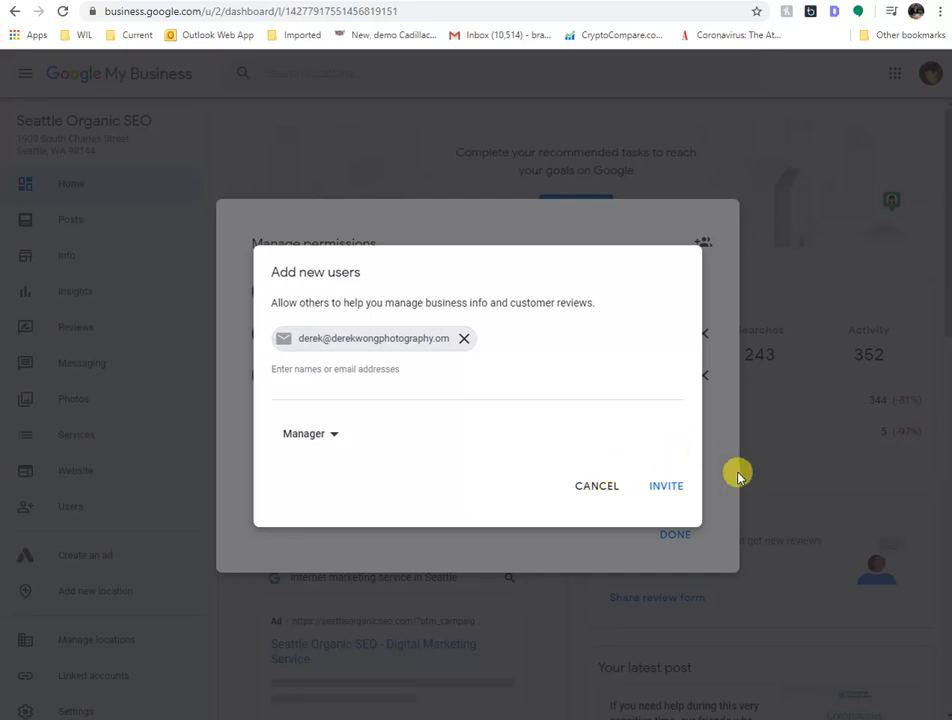
mouse_move(817, 489)
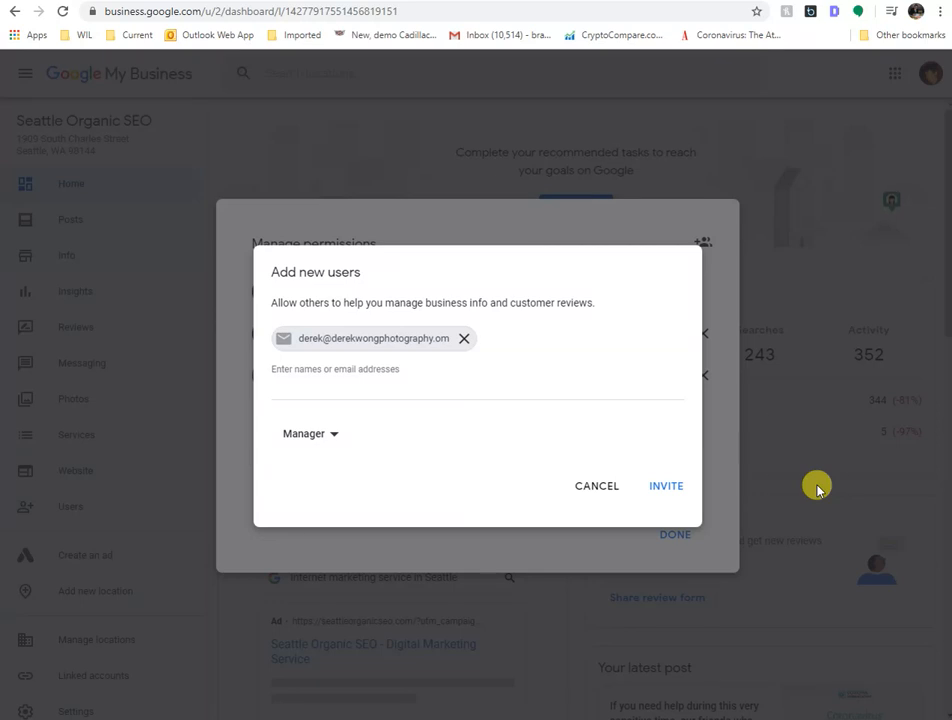
mouse_move(813, 485)
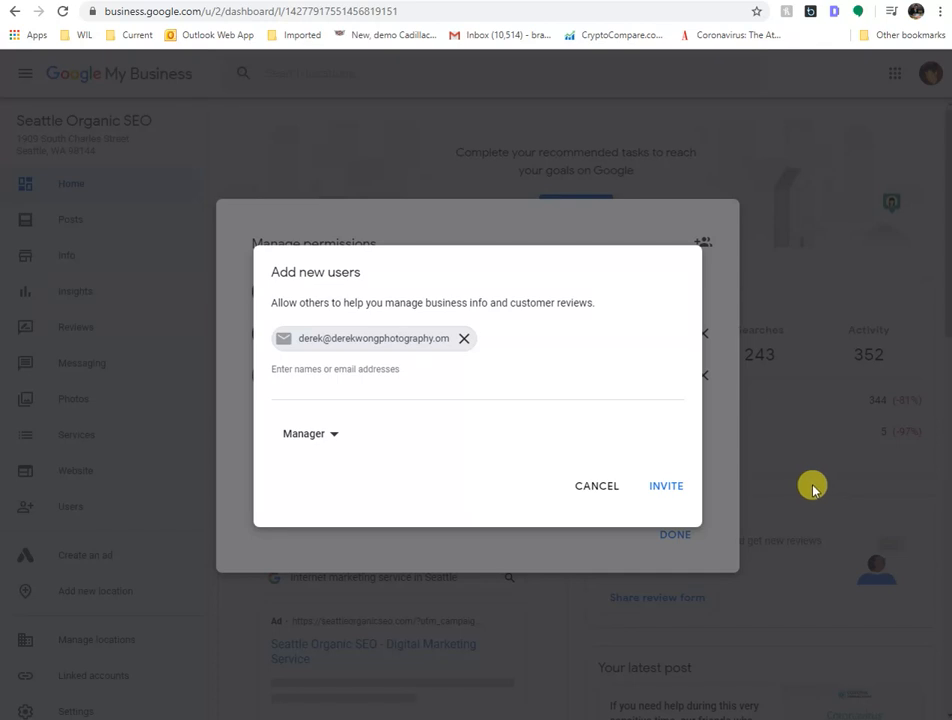
mouse_move(763, 412)
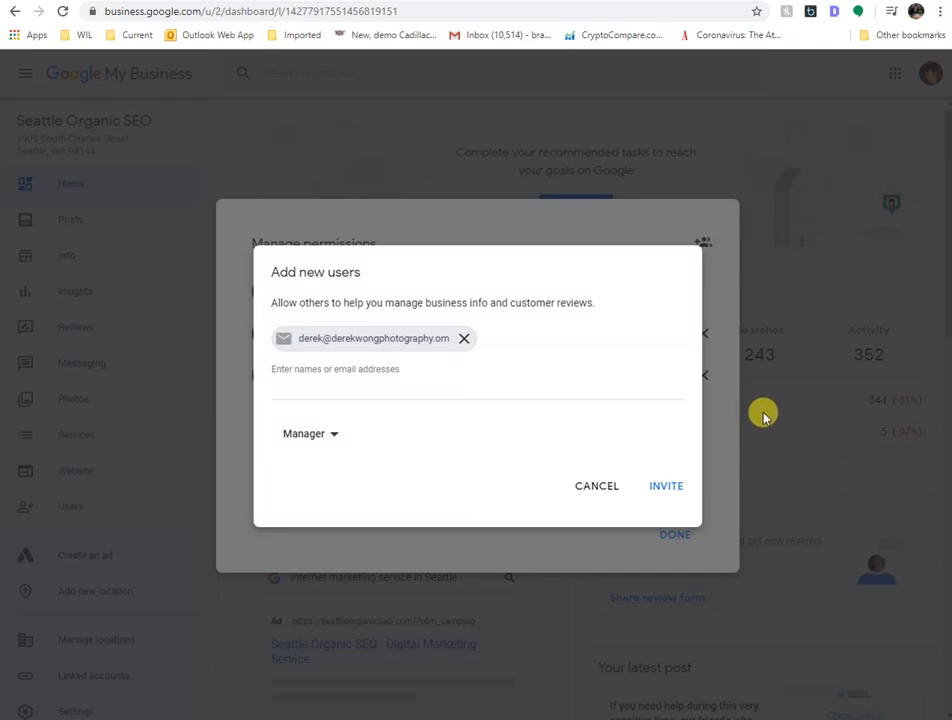
mouse_move(798, 440)
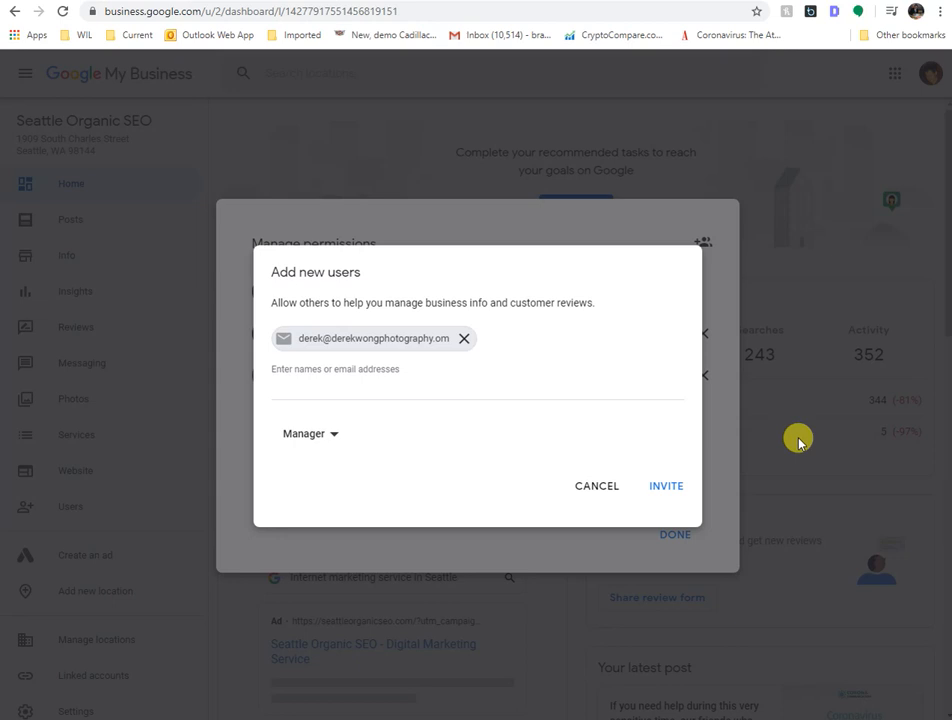
mouse_move(806, 448)
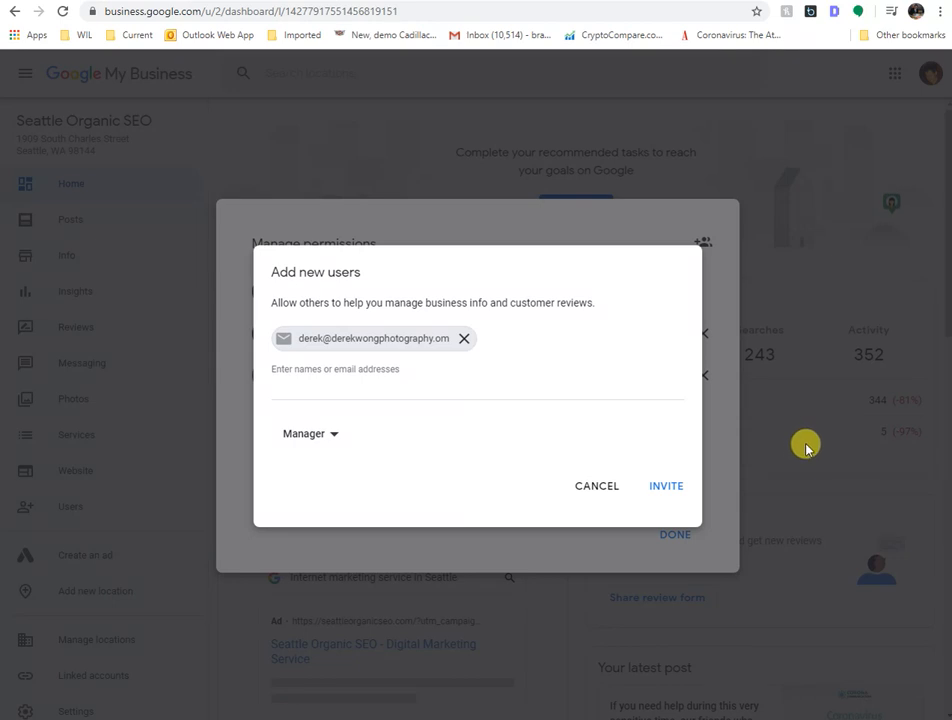